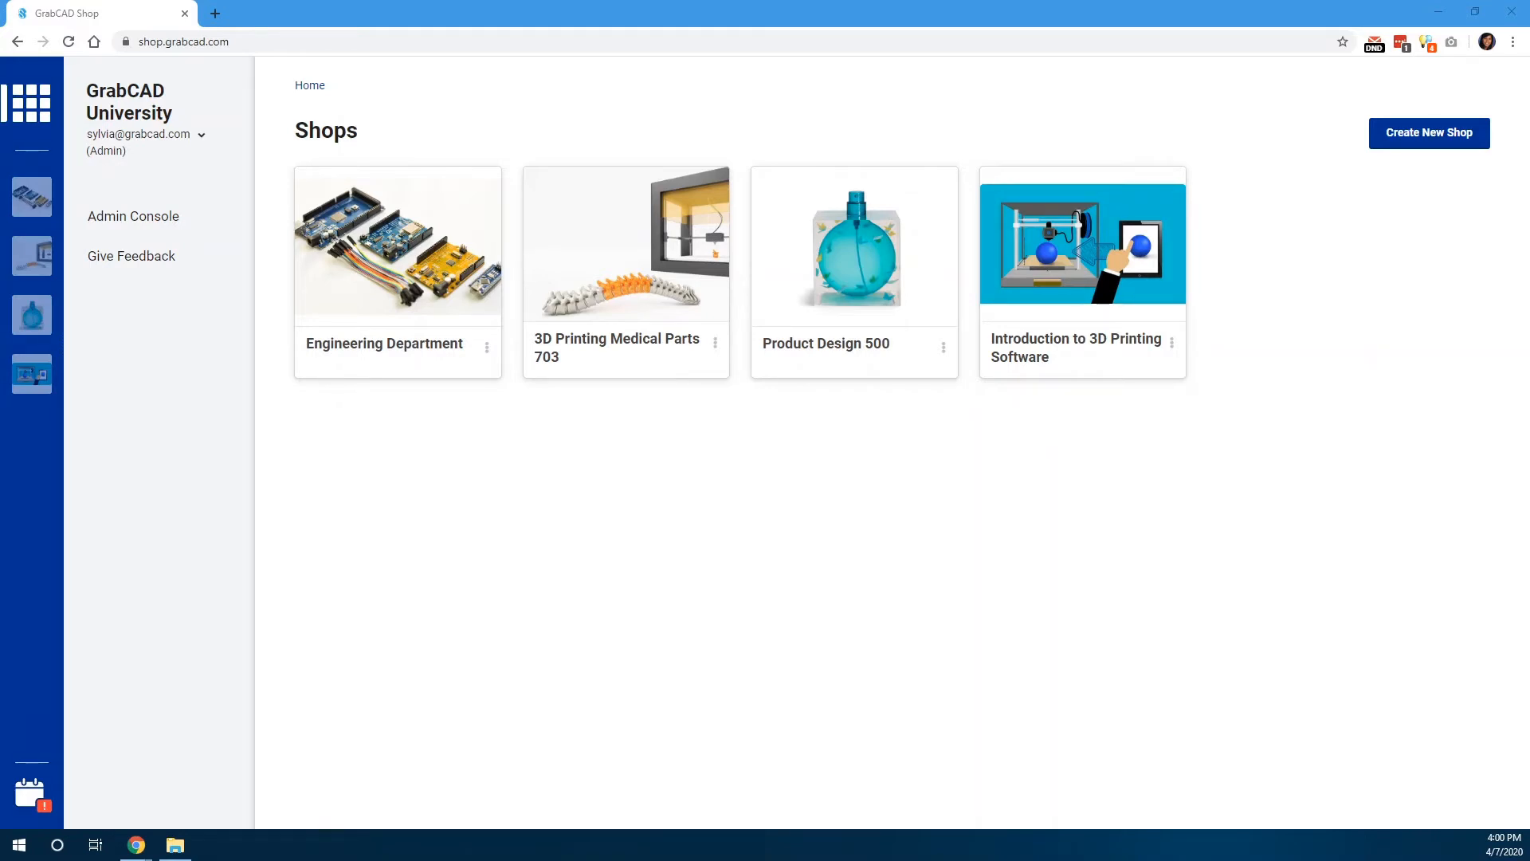
{"action": "mouse_move", "coordinate": [257, 584]}
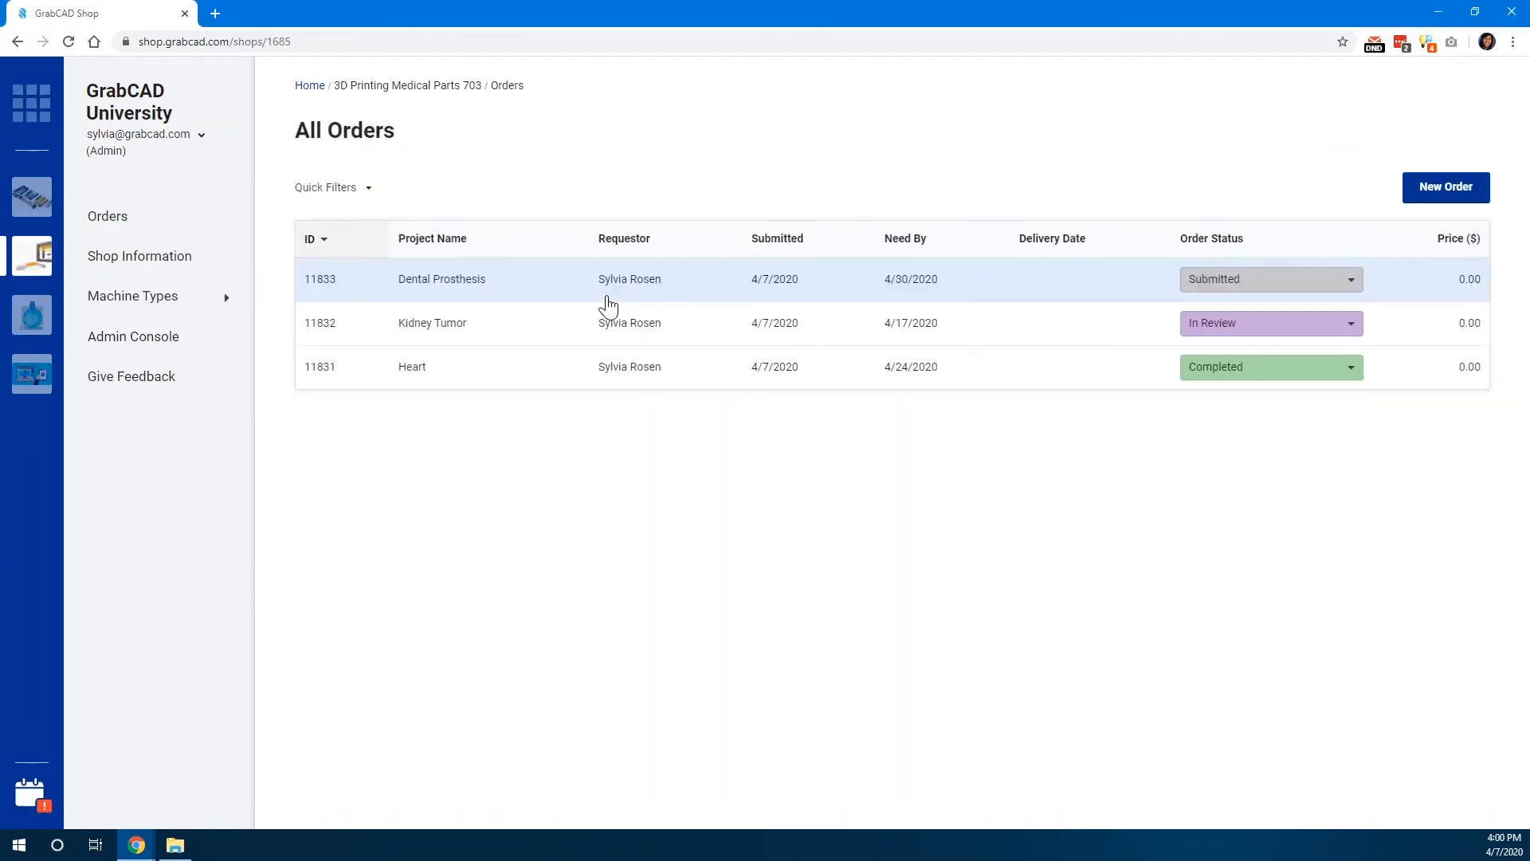
{"action": "mouse_move", "coordinate": [565, 484]}
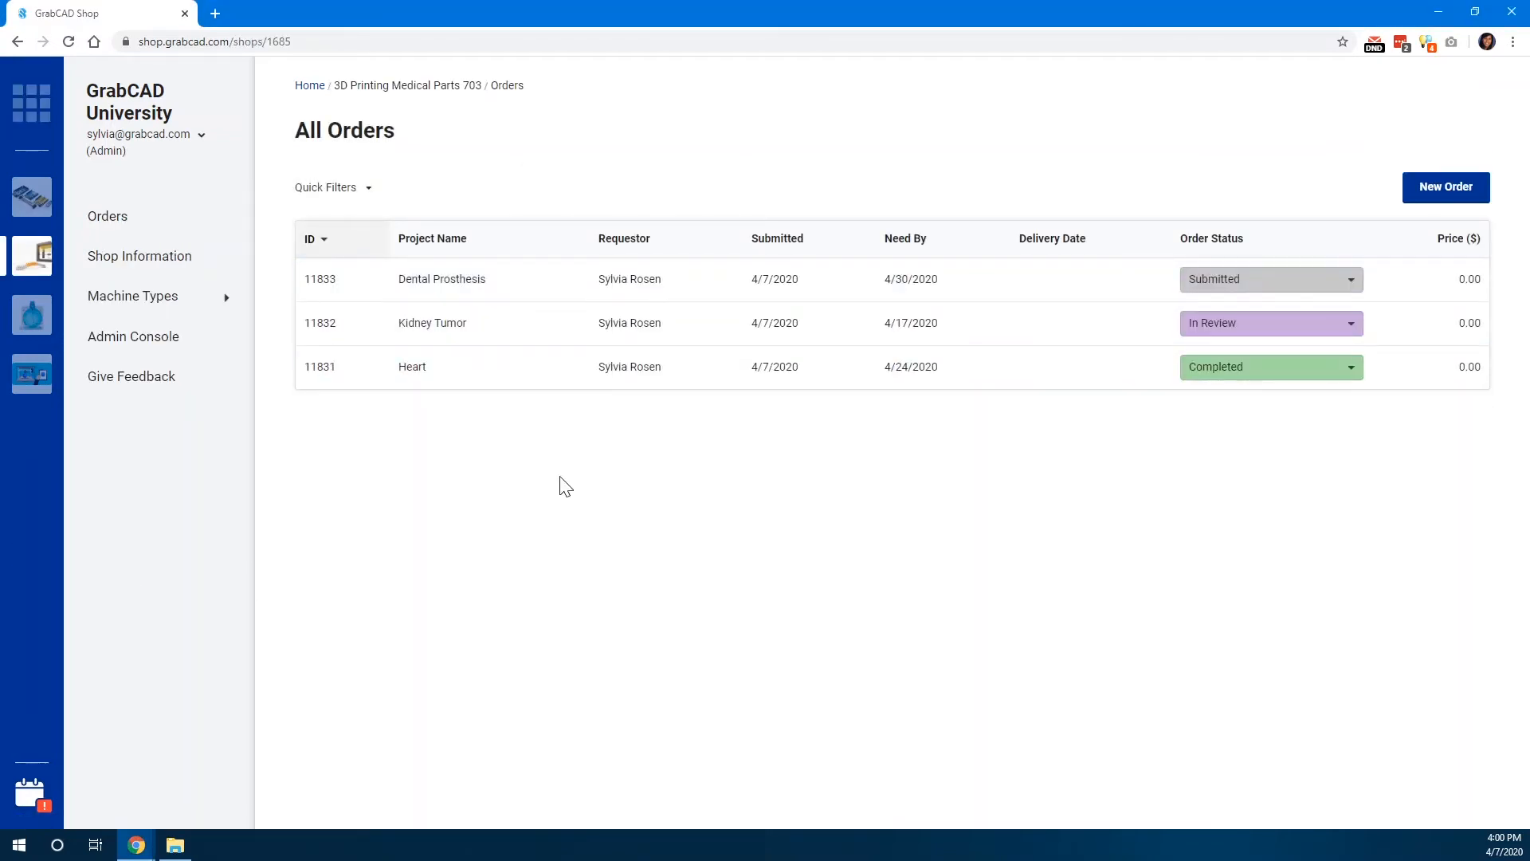
{"action": "mouse_move", "coordinate": [153, 302]}
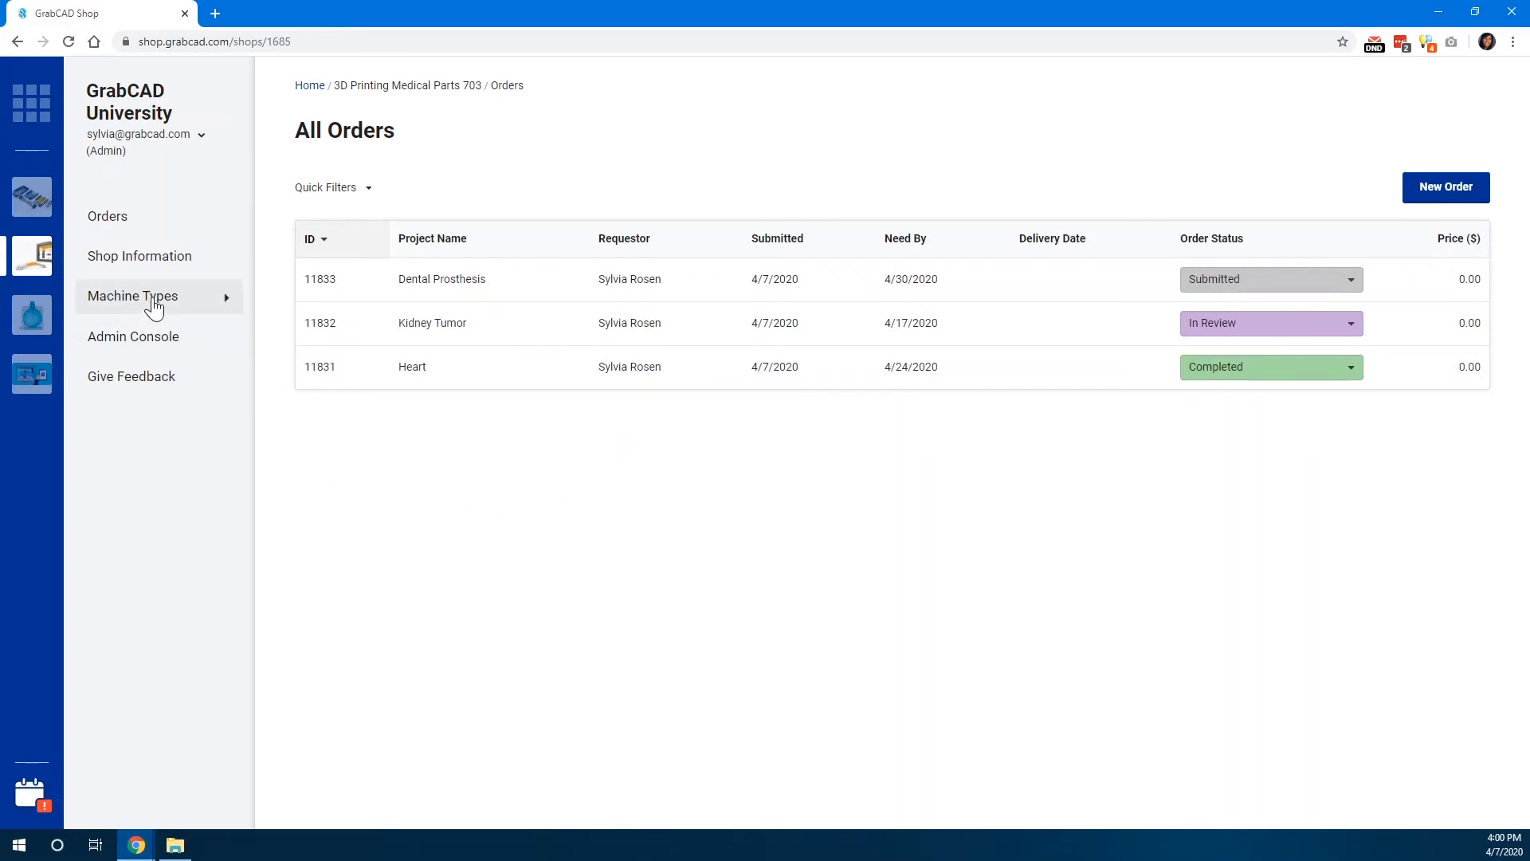
Show the machine types of the 3D Printing Medical Parts 703 shop (J750, J700 Dental)
{"action": "left_click", "coordinate": [132, 296]}
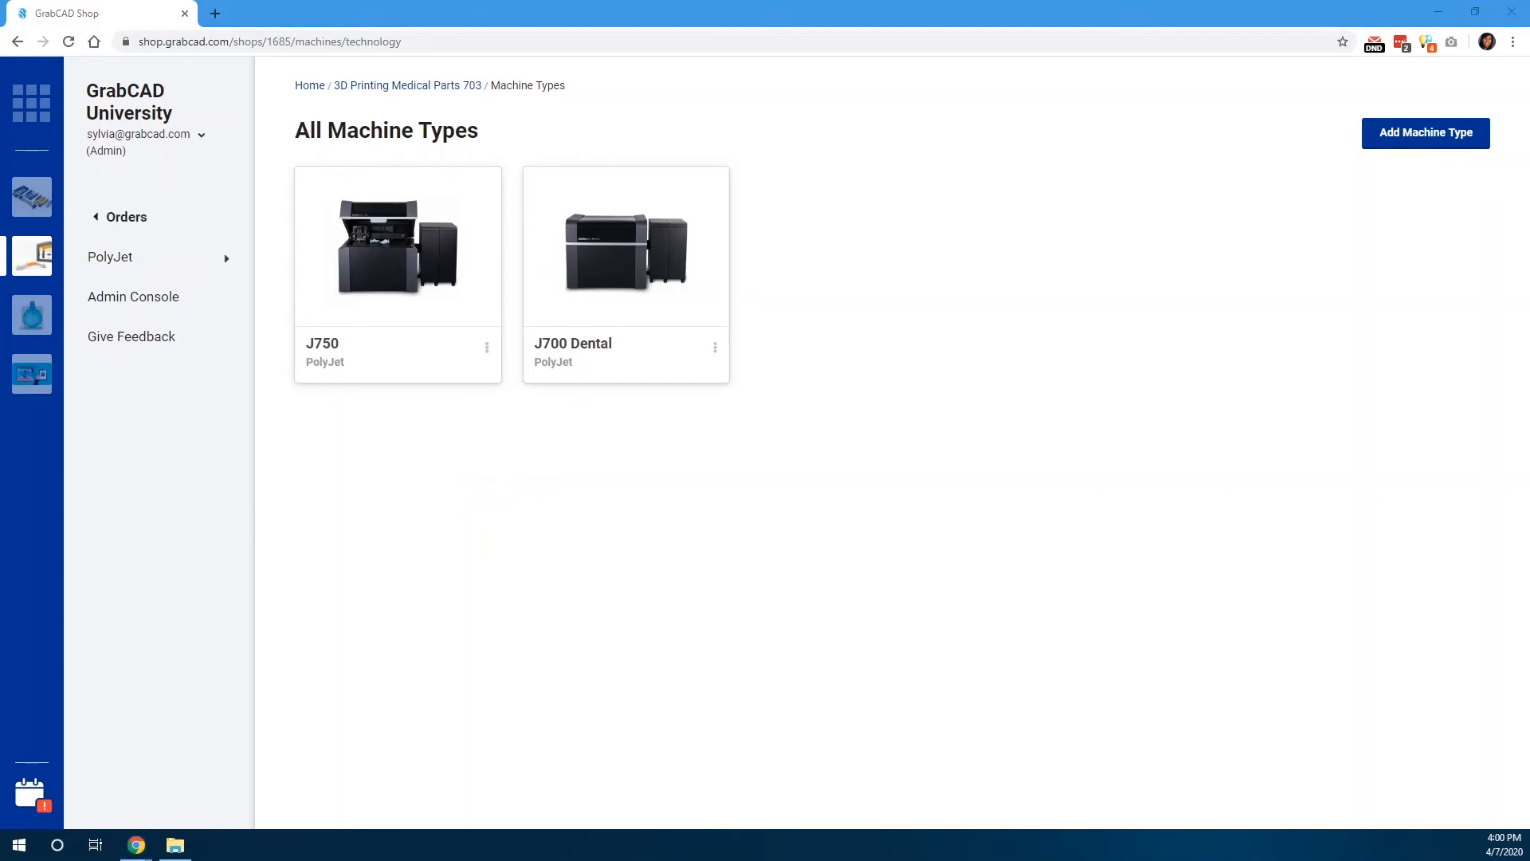
Go to the GrabCAD Admin Console Users page to manage company users
{"action": "left_click", "coordinate": [132, 297]}
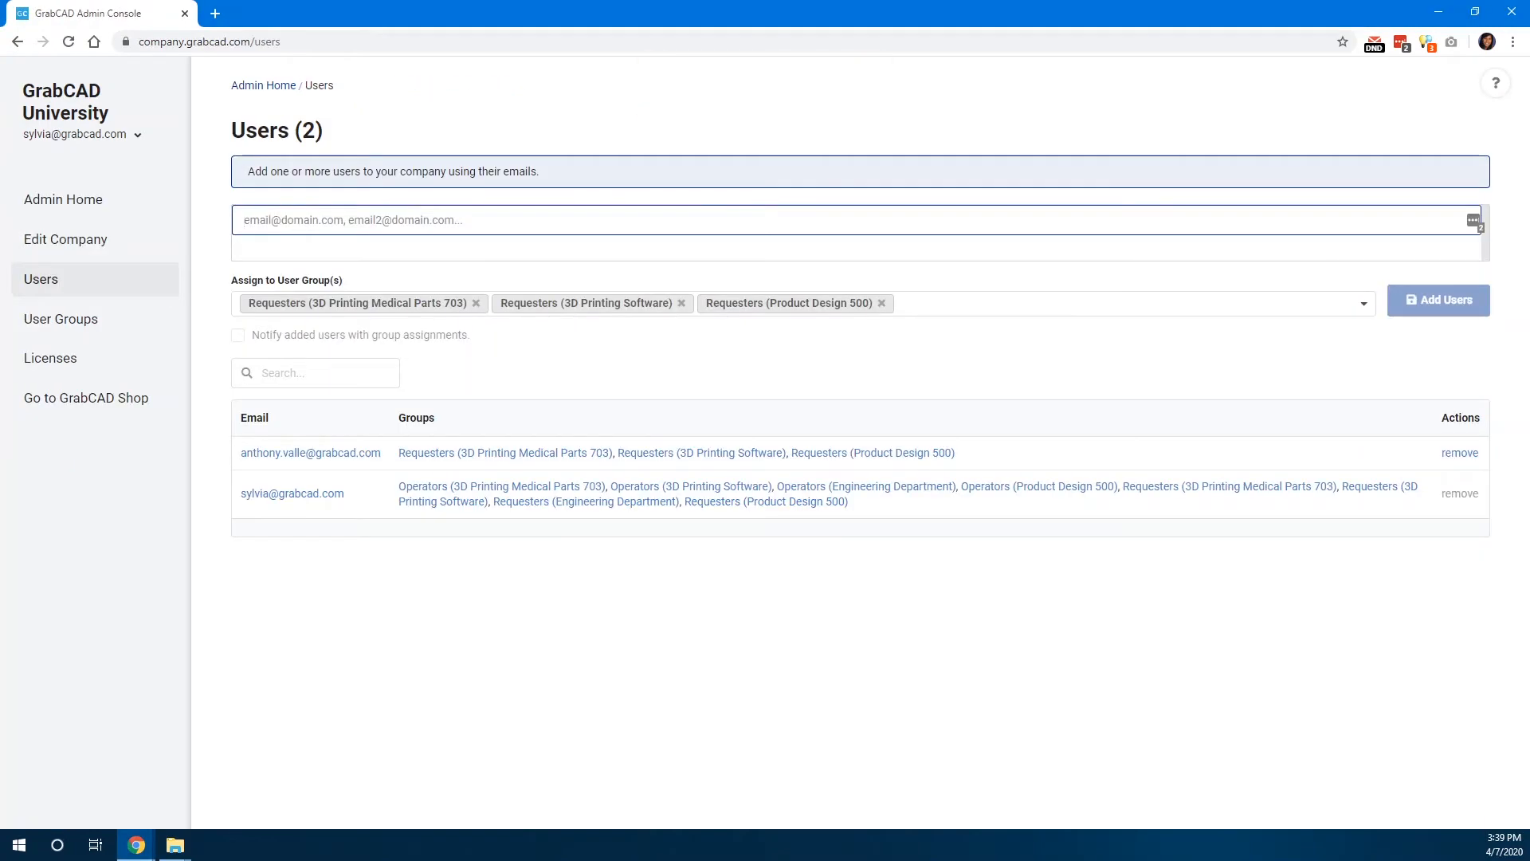
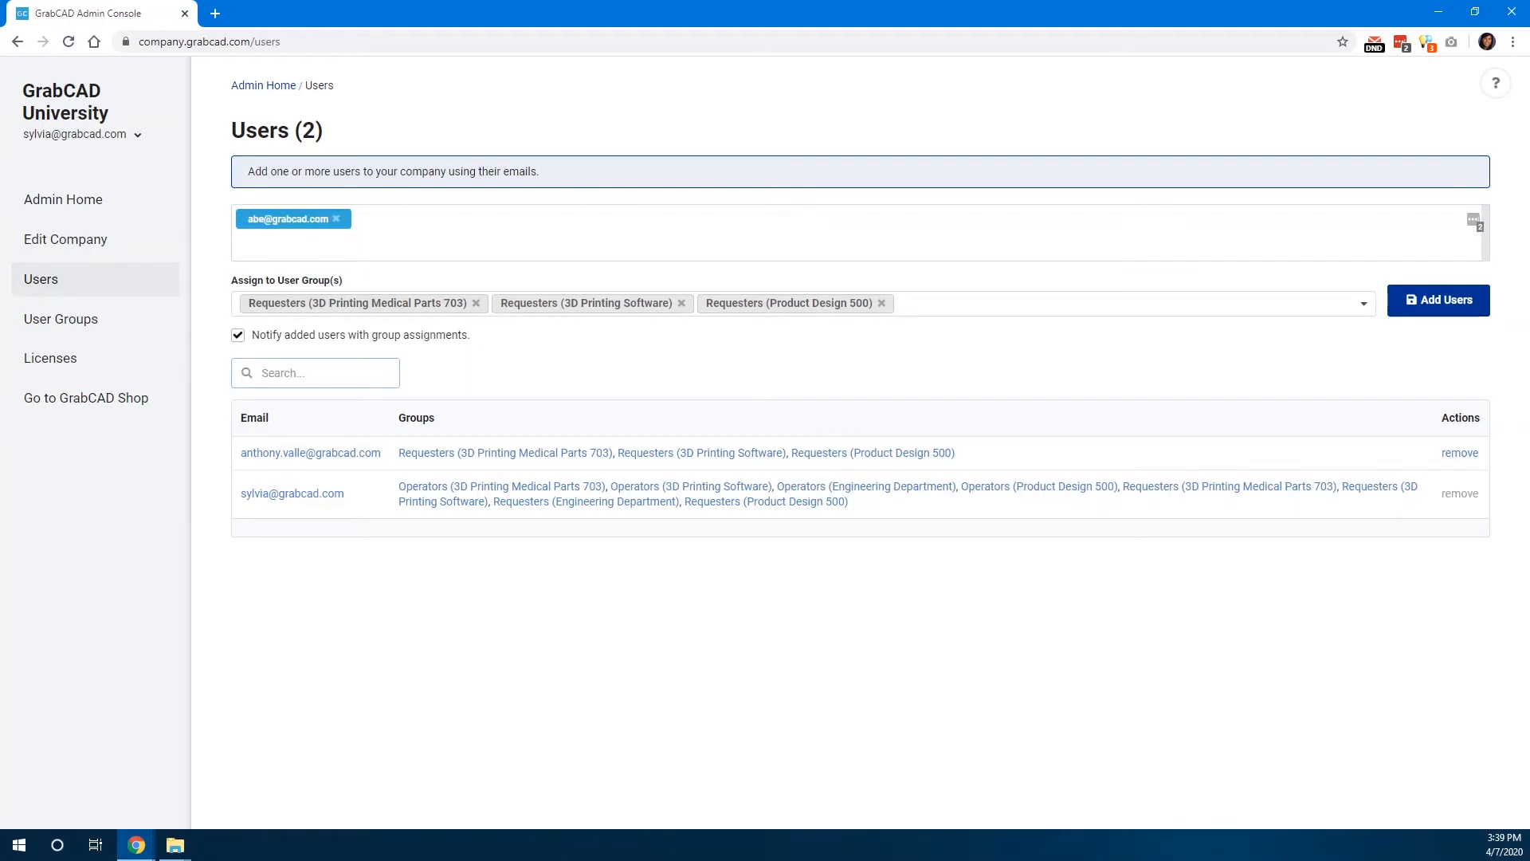
{"action": "mouse_move", "coordinate": [1024, 314]}
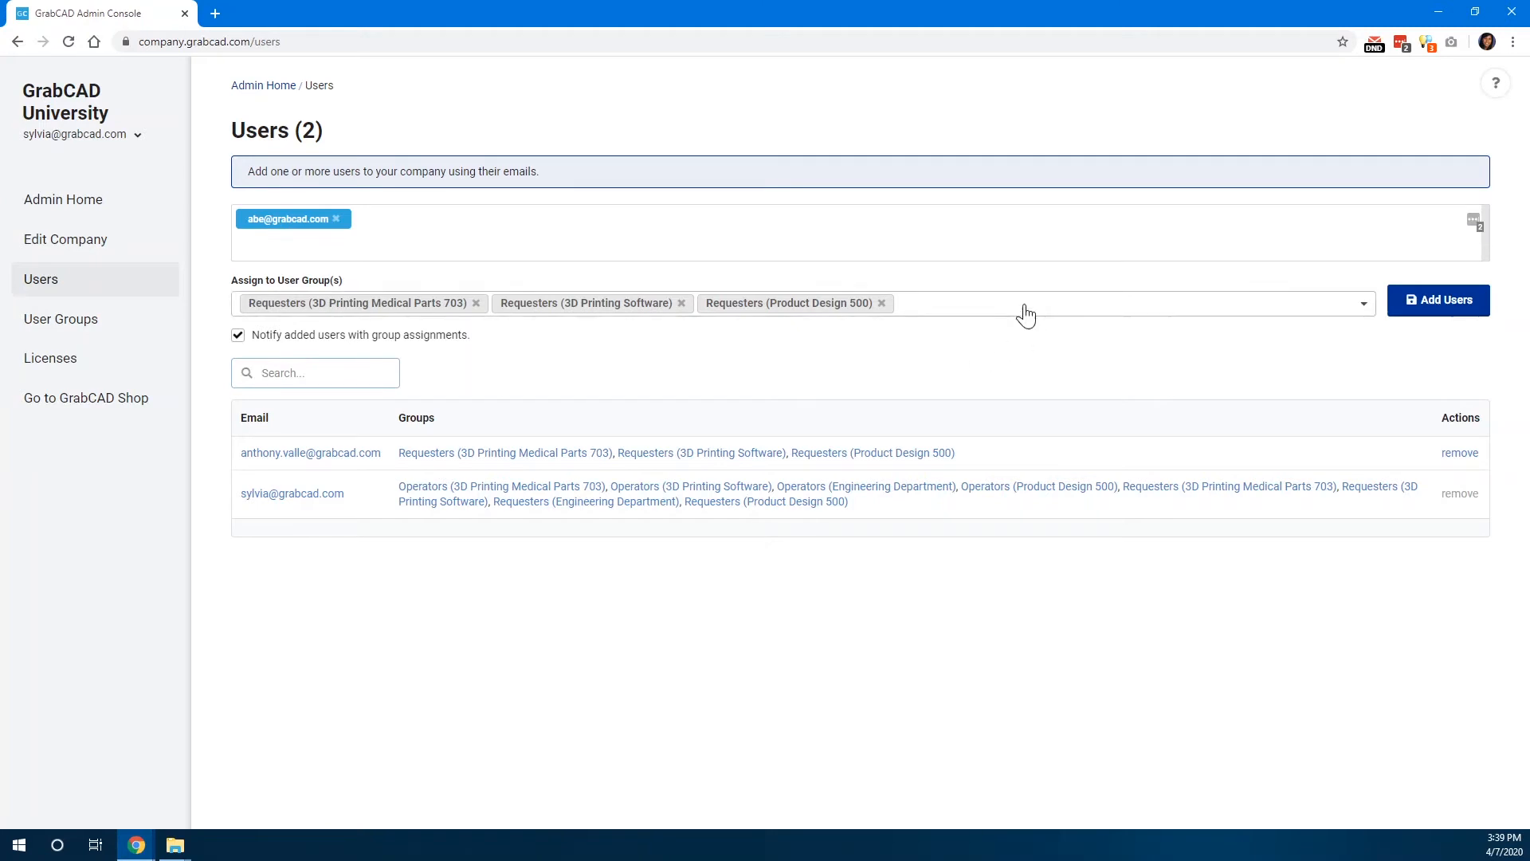
{"action": "left_click", "coordinate": [1359, 302]}
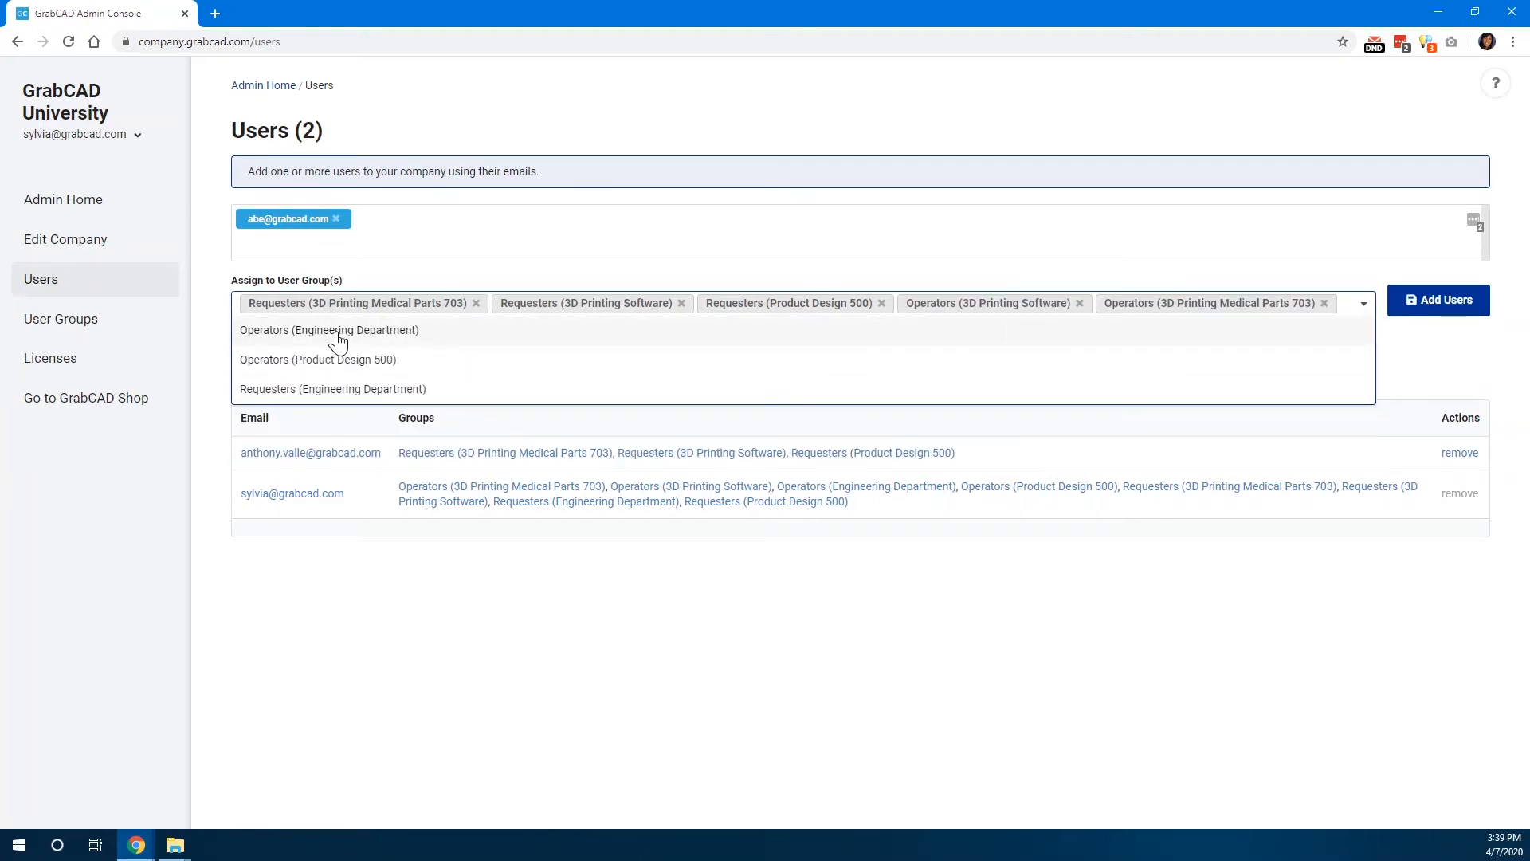
{"action": "left_click", "coordinate": [317, 359]}
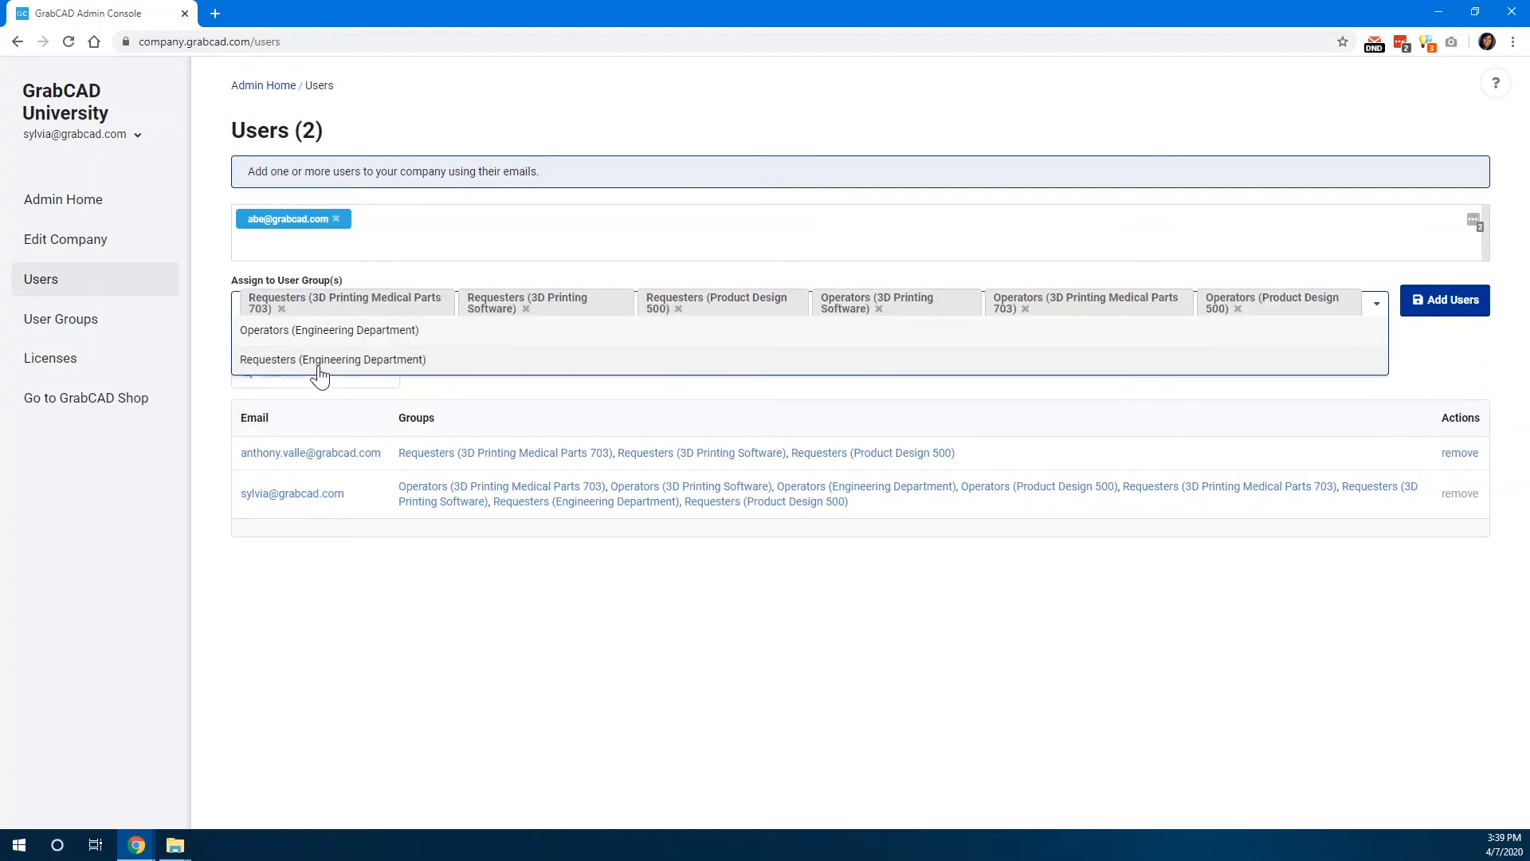
{"action": "left_click", "coordinate": [84, 396]}
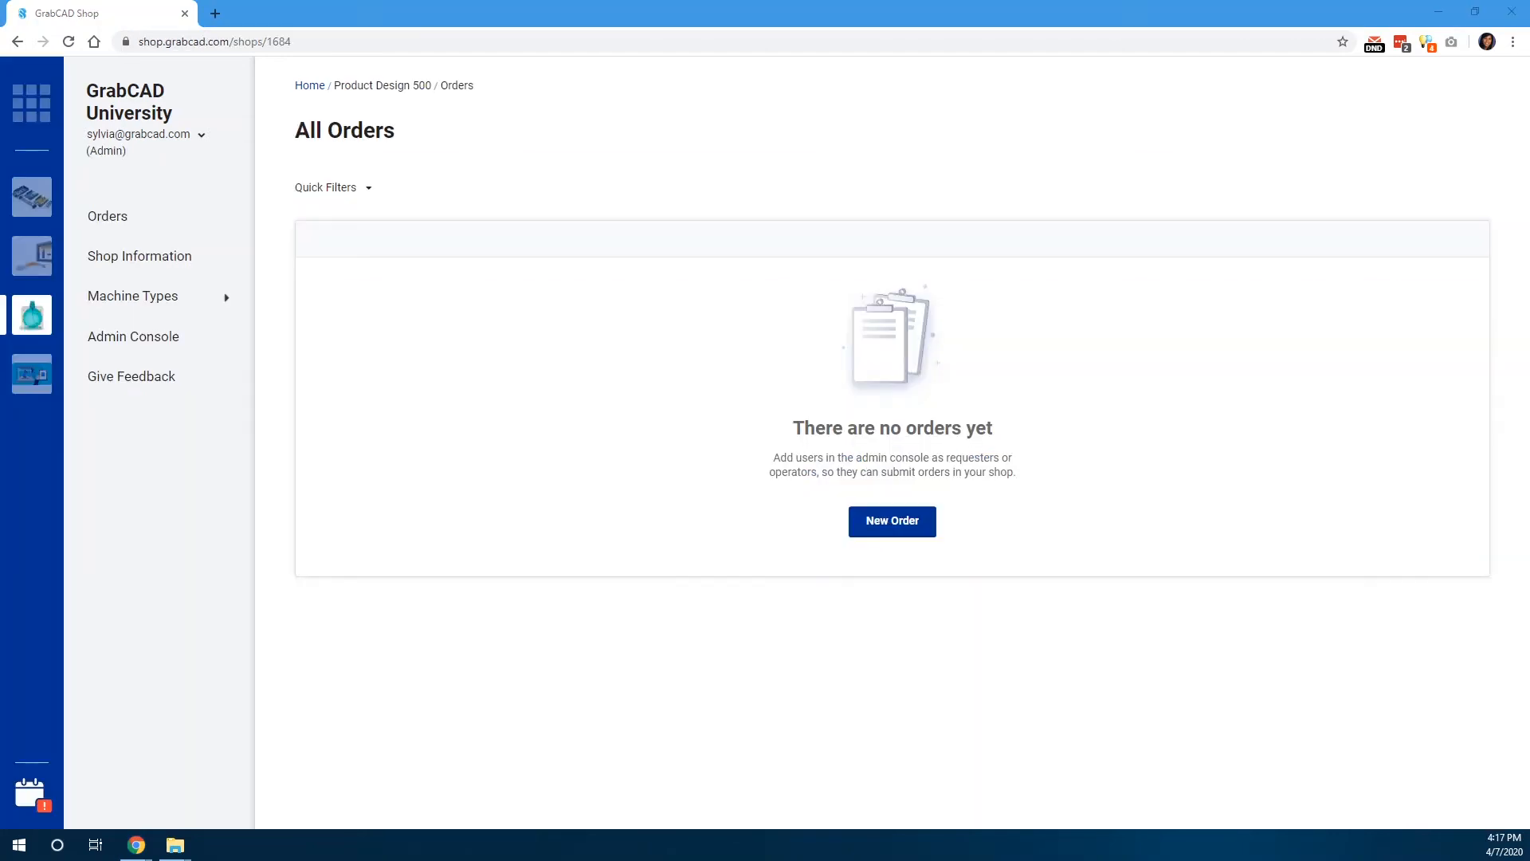
Start a Product Design 500 order 'Trophy Project' with a material note, need-by date and 3D model upload
{"action": "left_click", "coordinate": [889, 520]}
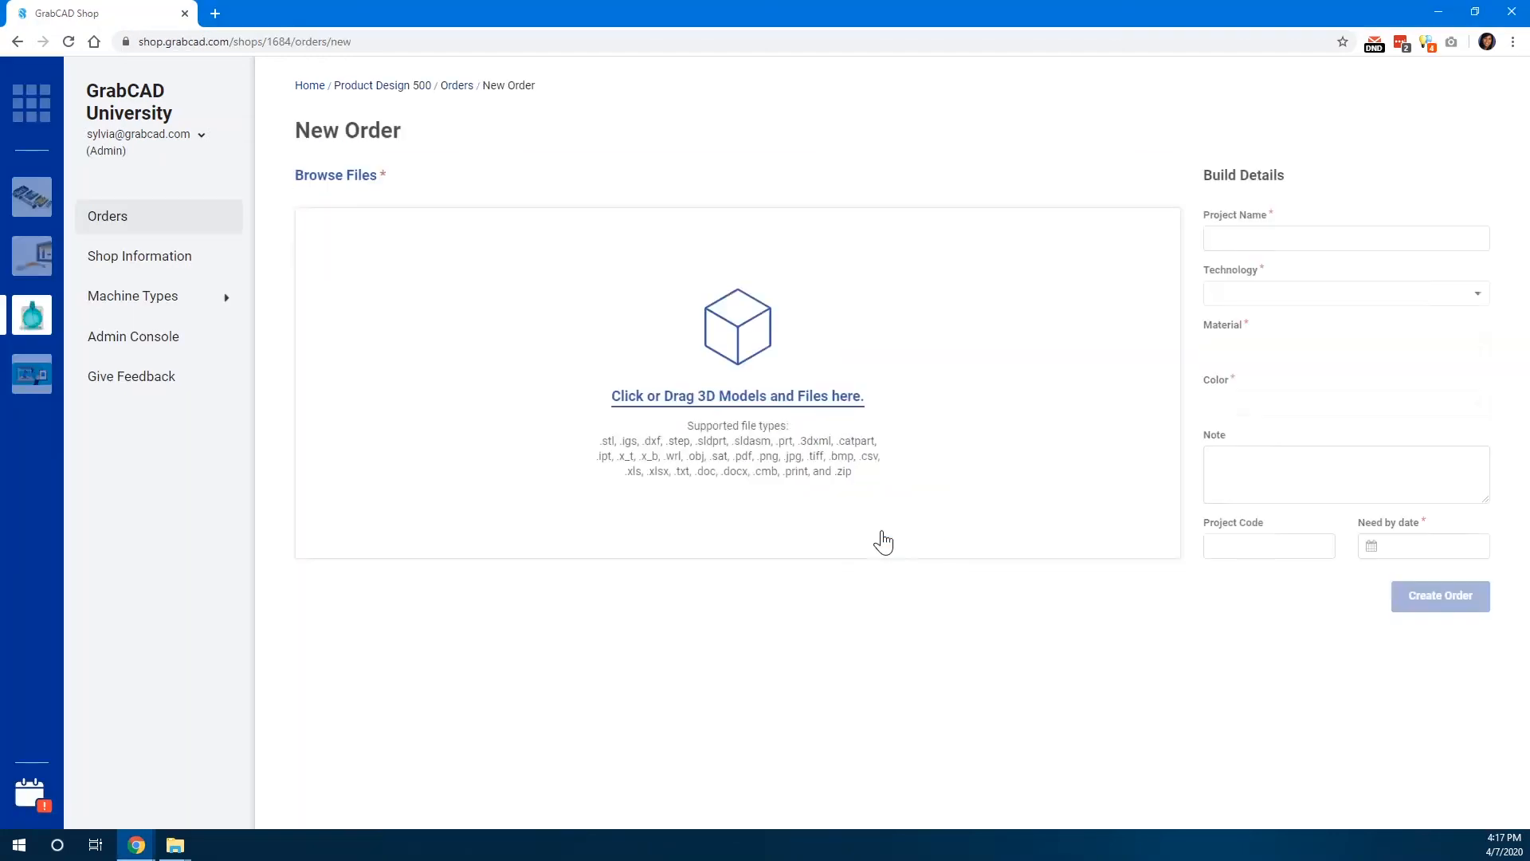
{"action": "type", "text": "Trophy Project"}
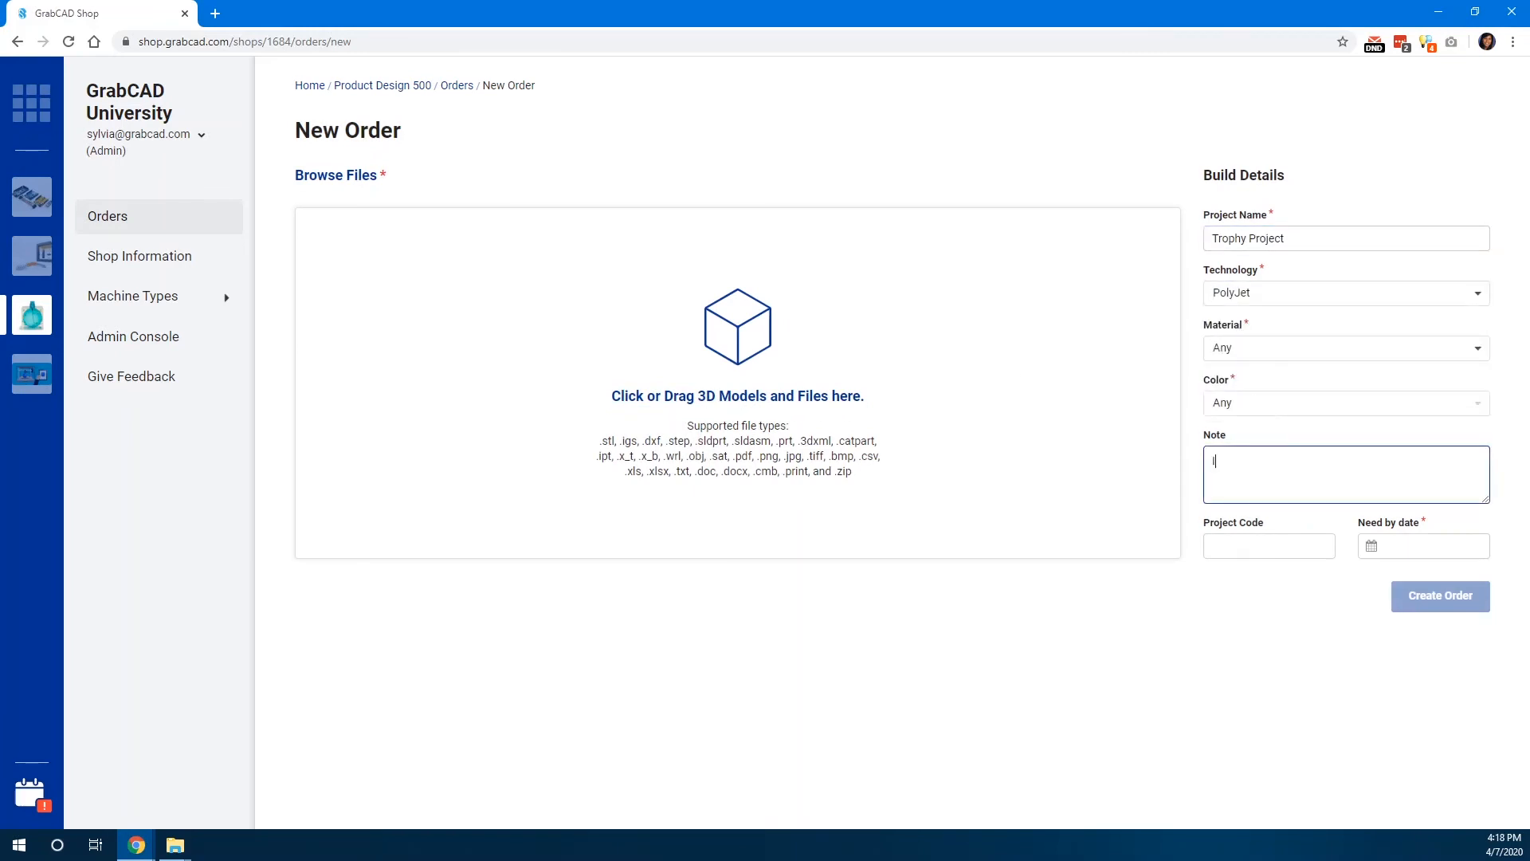
{"action": "type", "text": "I'm not sure which material to use. Please advise."}
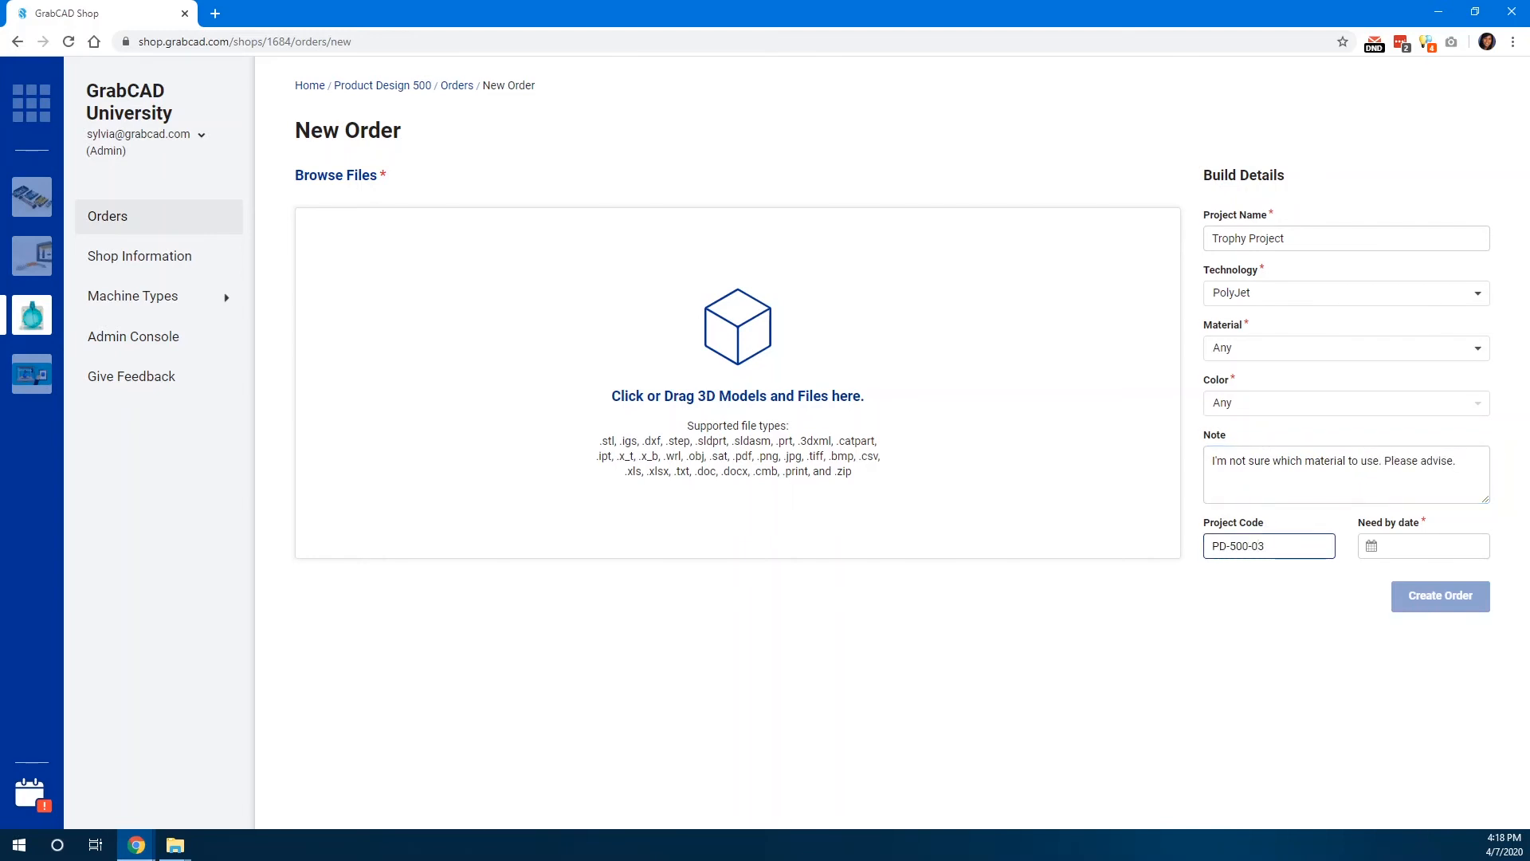
{"action": "left_click", "coordinate": [1423, 545]}
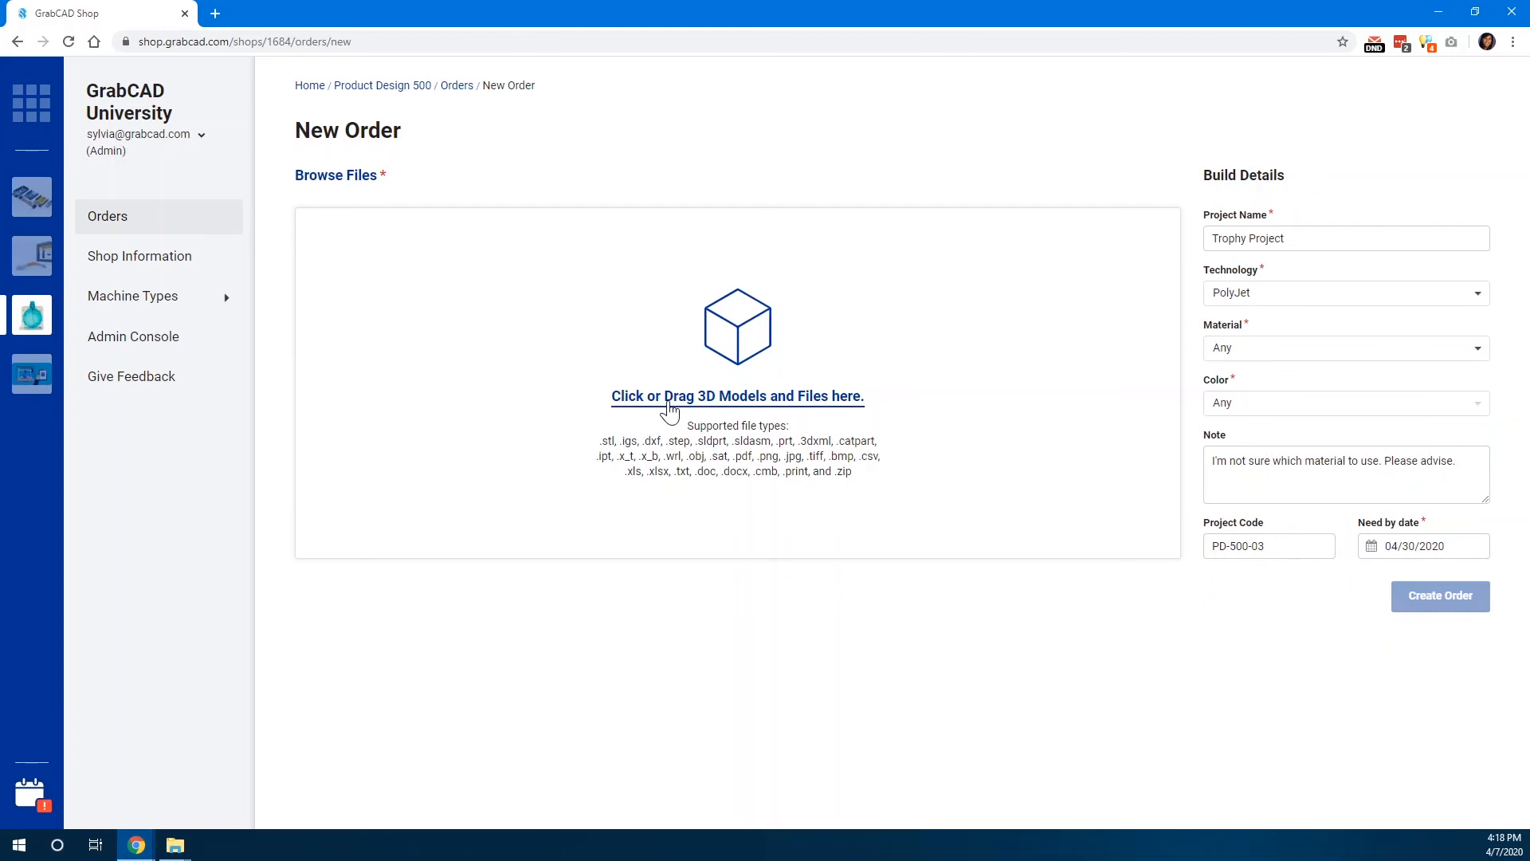
{"action": "left_click", "coordinate": [1438, 594]}
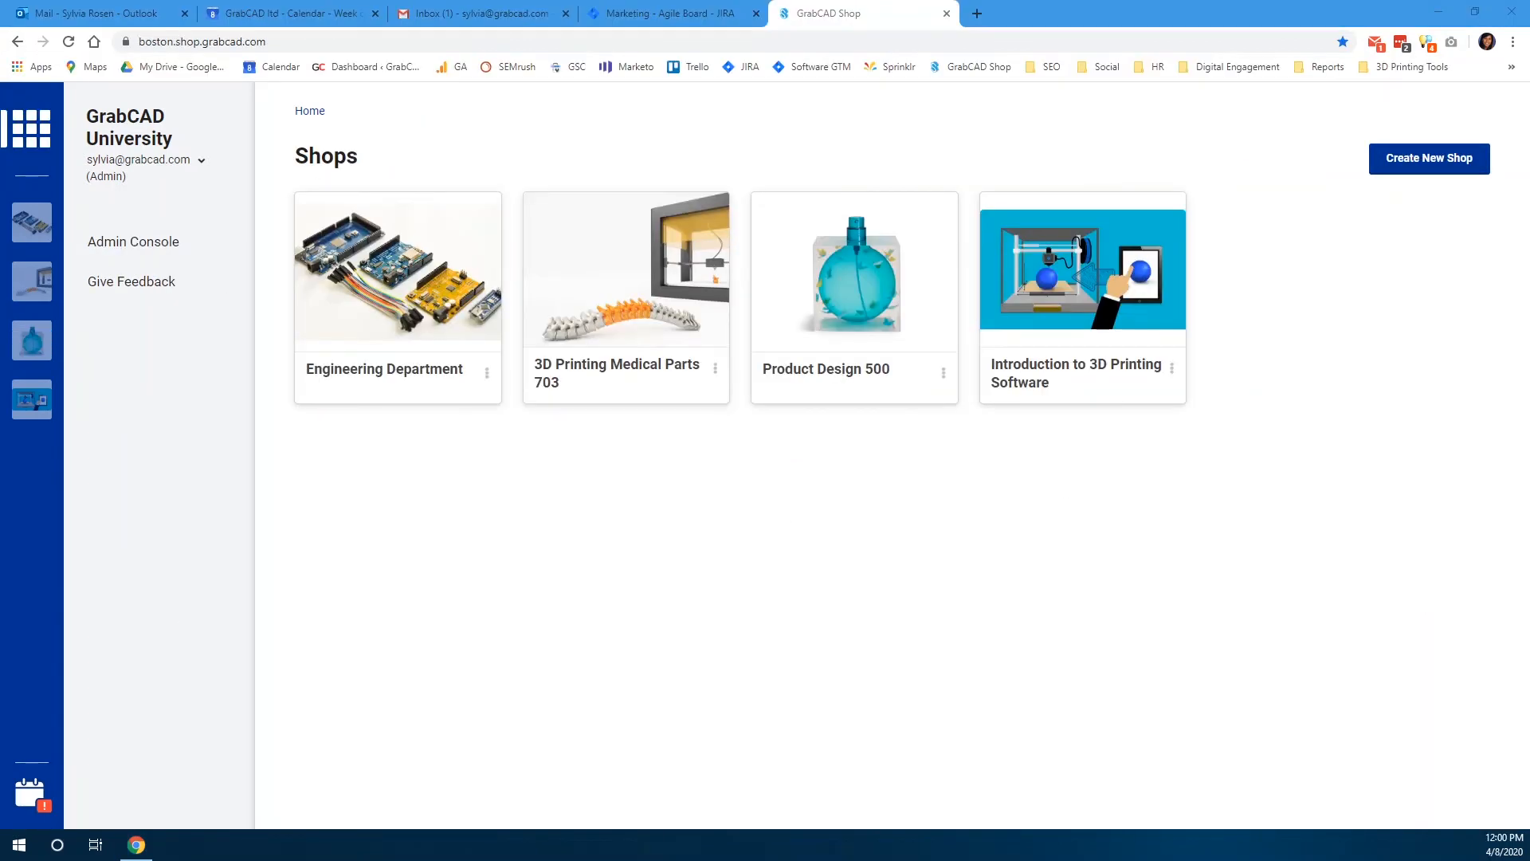
Sort the 3D Printing Medical Parts 703 orders by requester and show the status and technology quick filters
{"action": "left_click", "coordinate": [624, 271]}
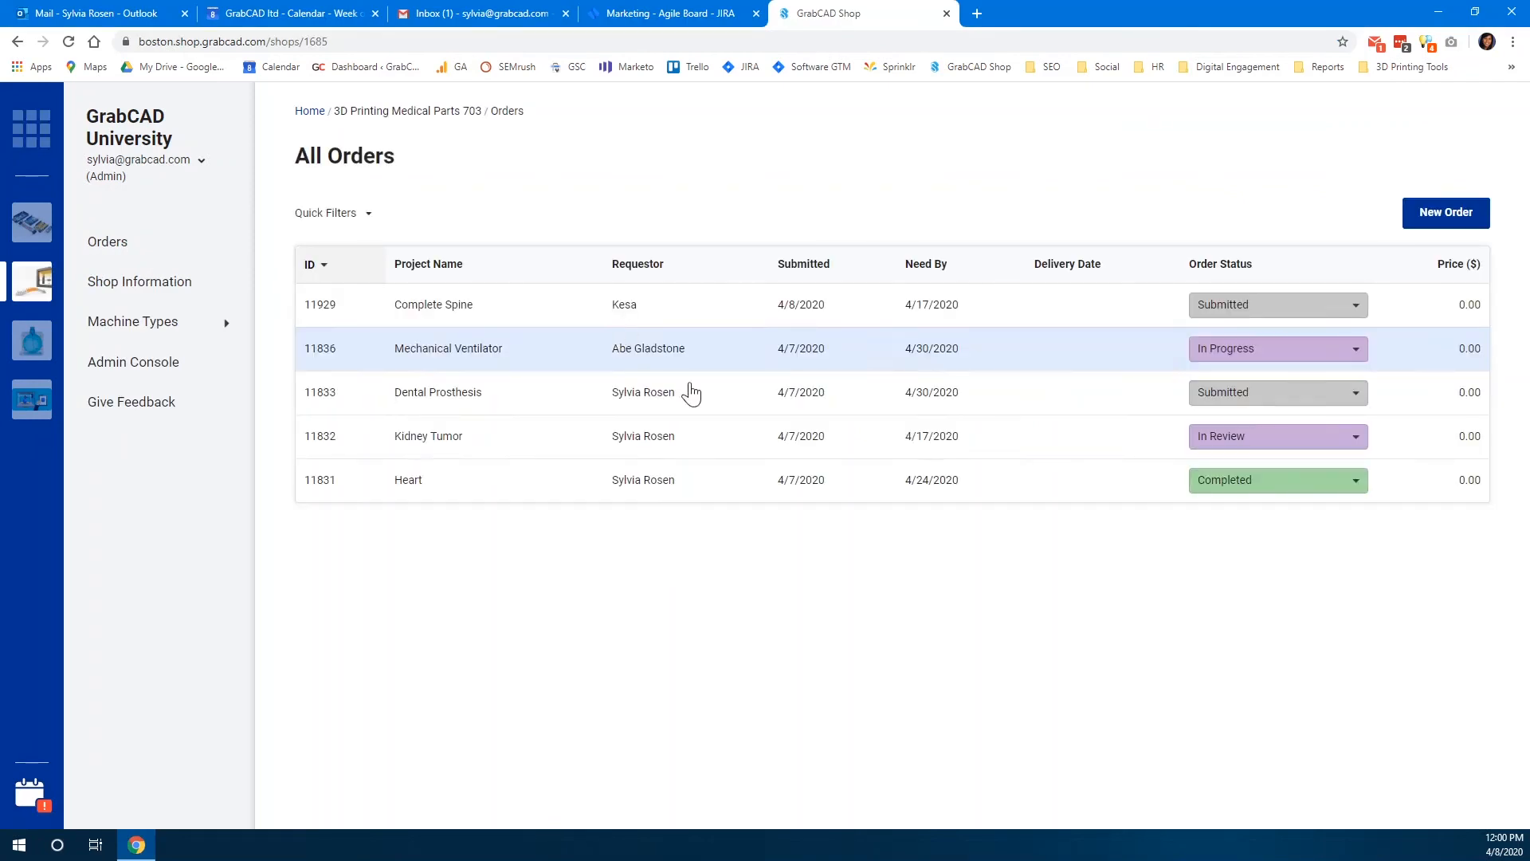
{"action": "left_click", "coordinate": [636, 263]}
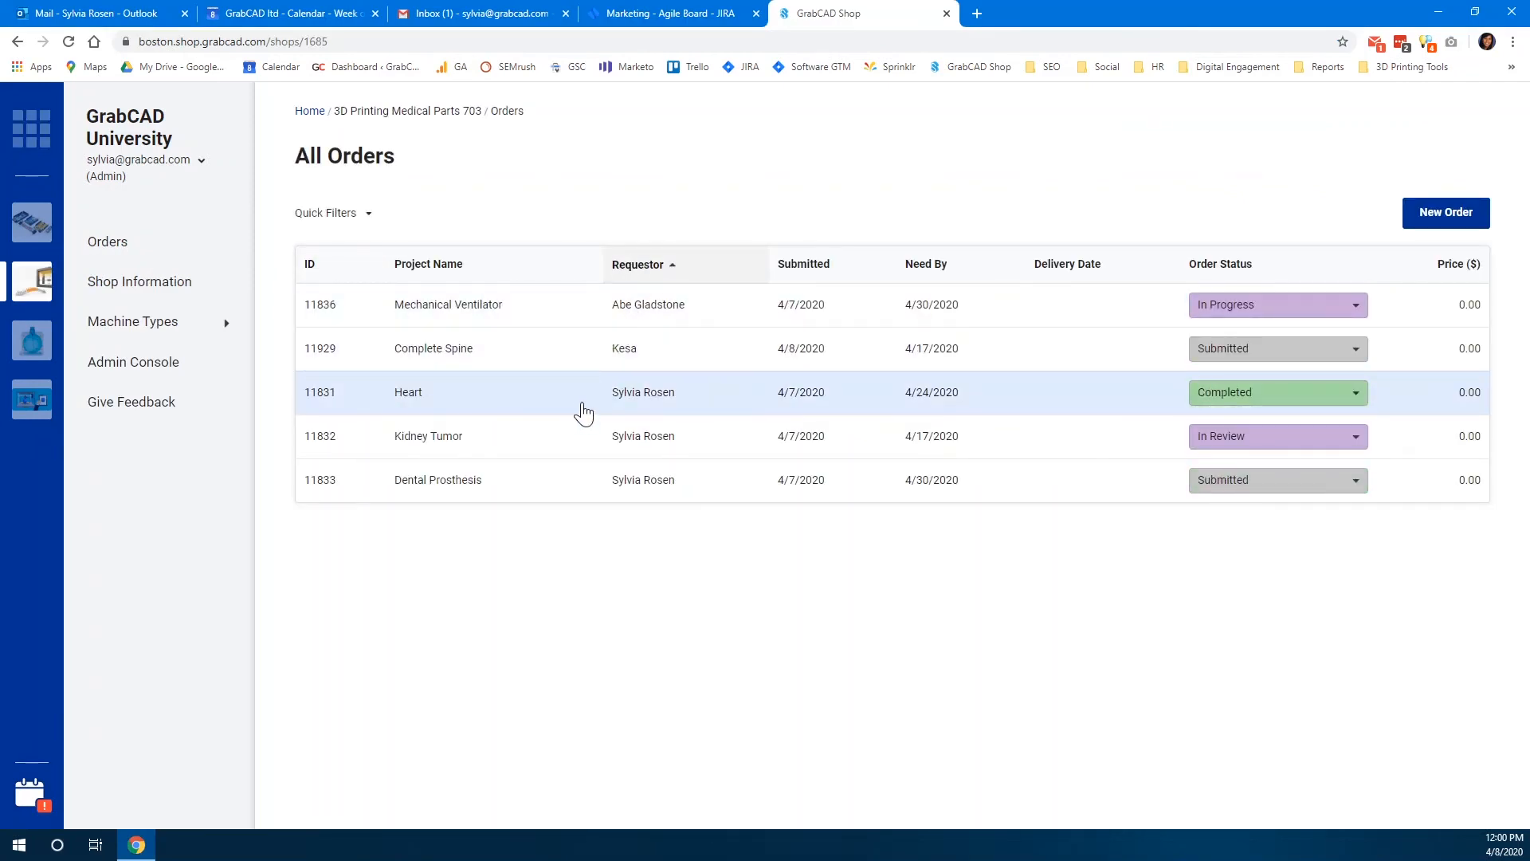
{"action": "left_click", "coordinate": [332, 212]}
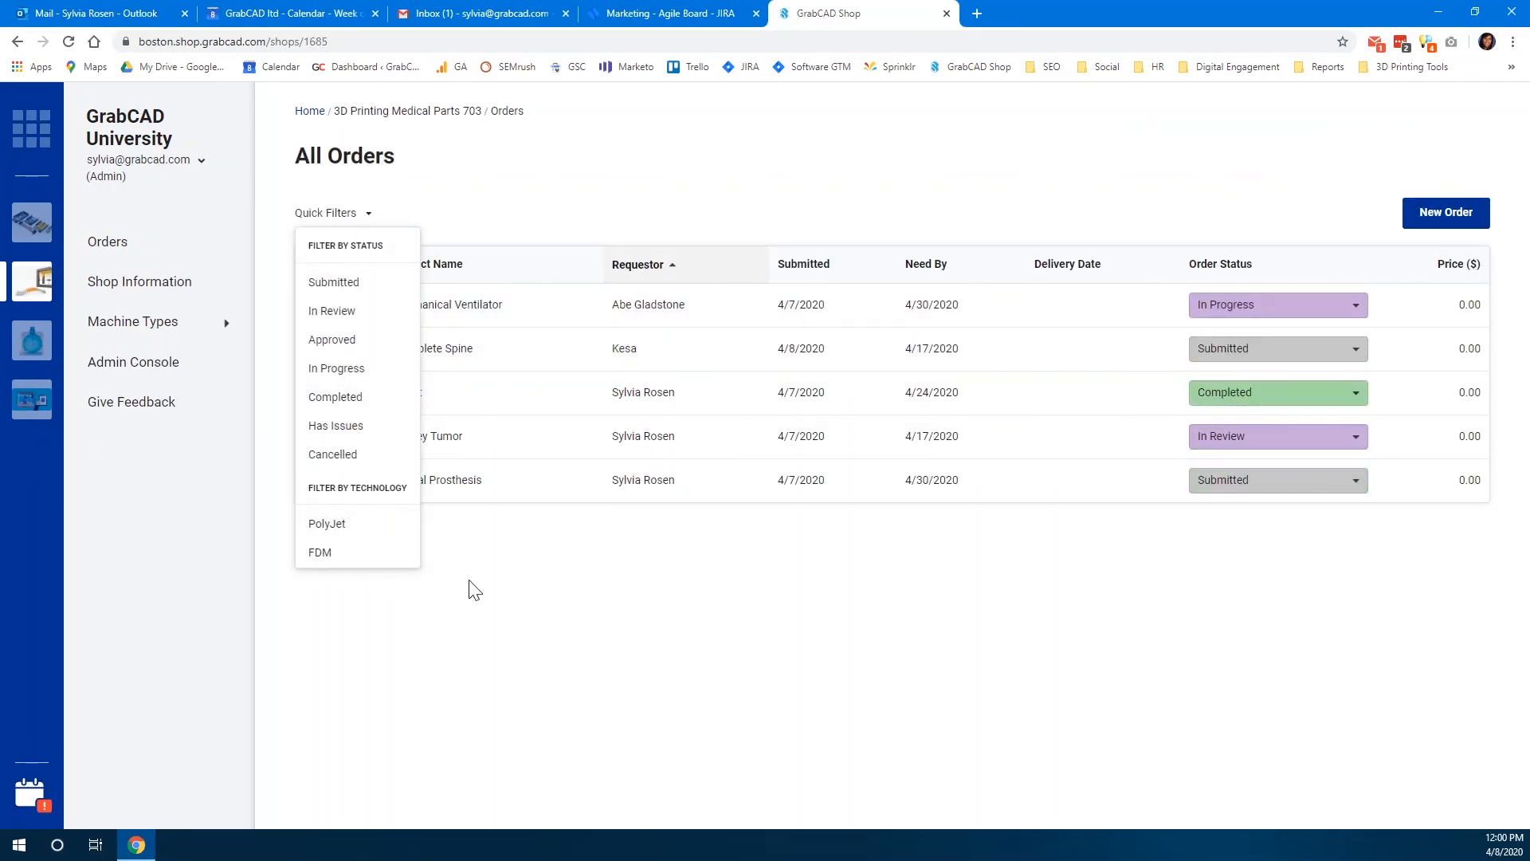